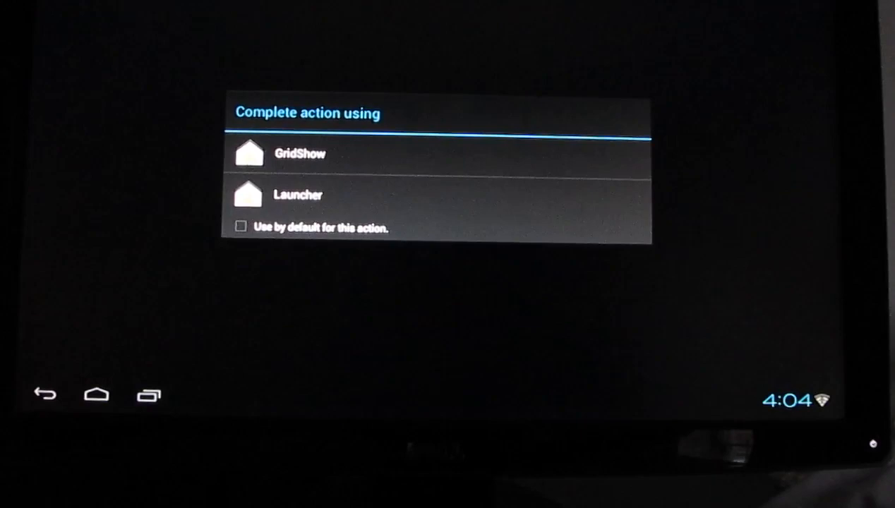
- Choose GridShow in the 'Complete action using' dialog so its MINIX tile home screen appears
left_click(297, 195)
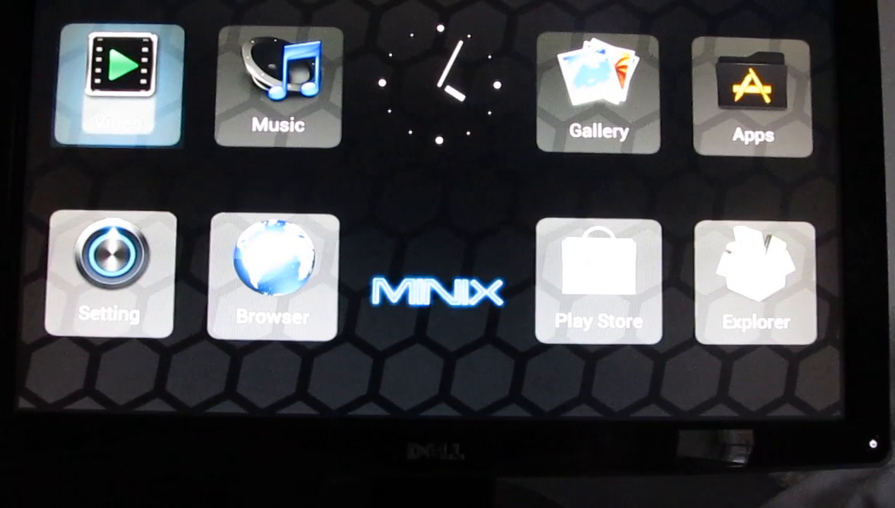